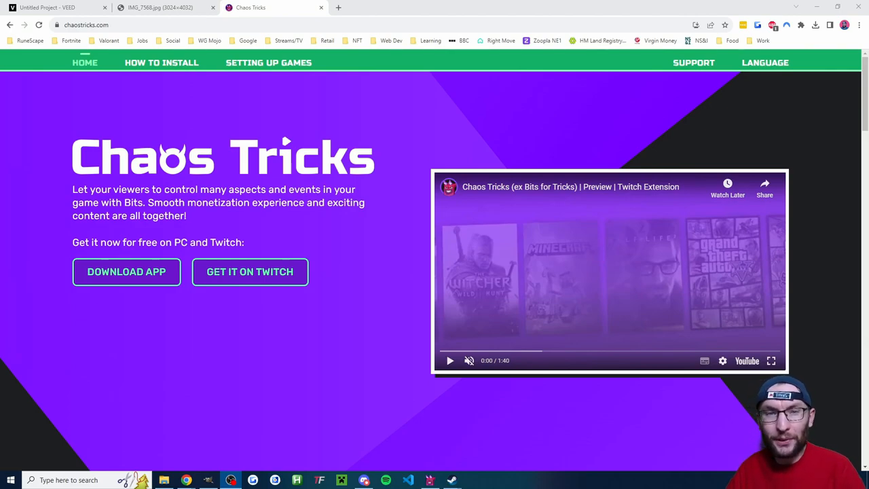
pyautogui.moveTo(476, 374)
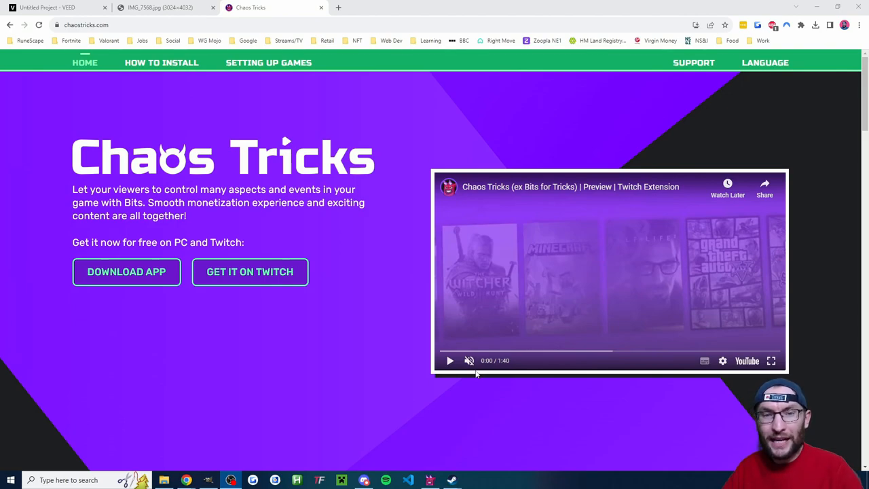
# Step: Play the preview video, then go to the How to Install page via DOWNLOAD APP
pyautogui.click(450, 361)
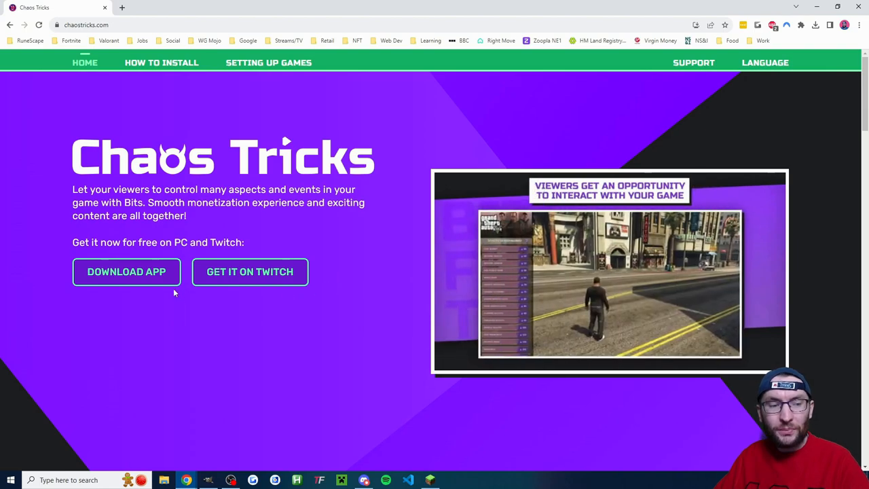
pyautogui.click(127, 271)
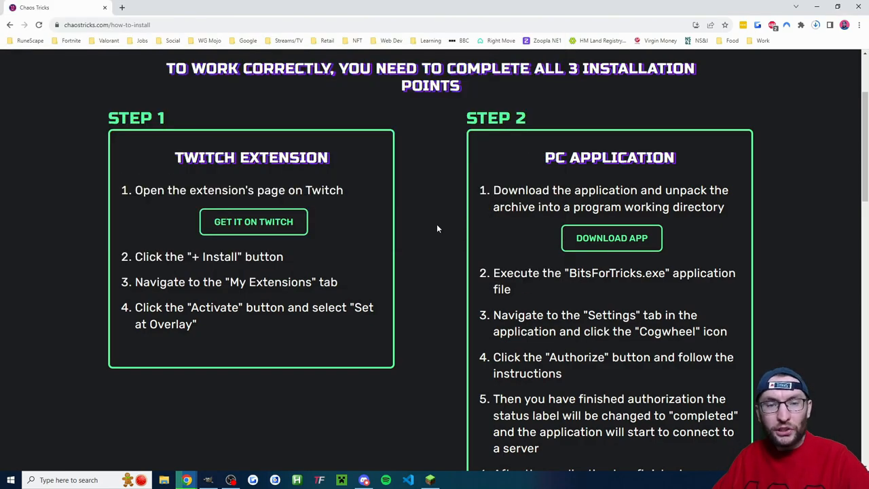
pyautogui.moveTo(398, 222)
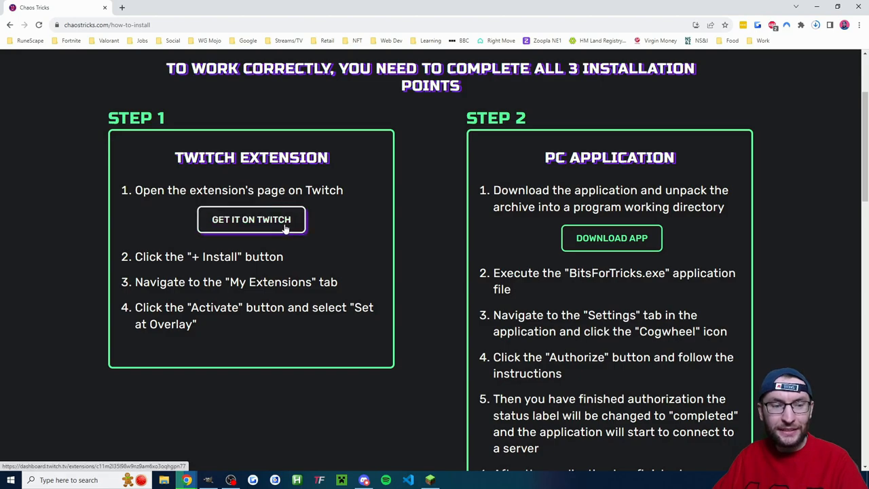
# Step: Follow the Step 1 GET IT ON TWITCH link to the Chaos Tricks extension page
pyautogui.click(251, 220)
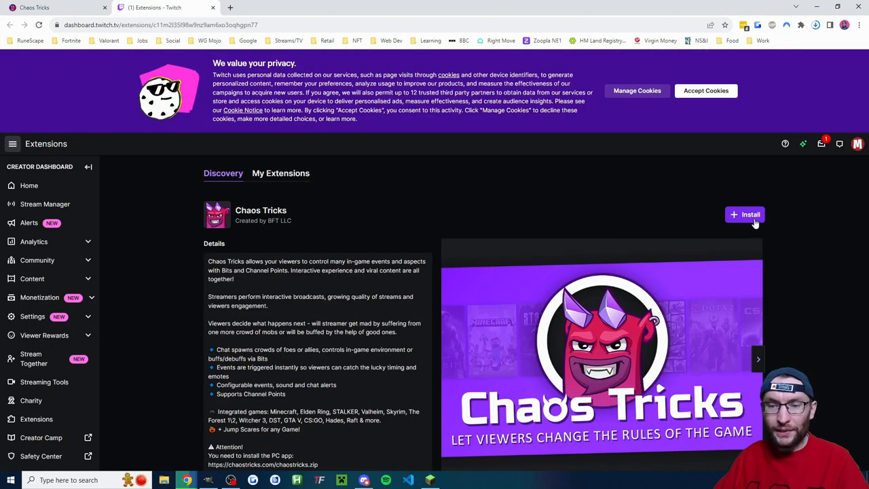
# Step: Install Chaos Tricks and activate it as Overlay 1, confirming with Done
pyautogui.click(744, 214)
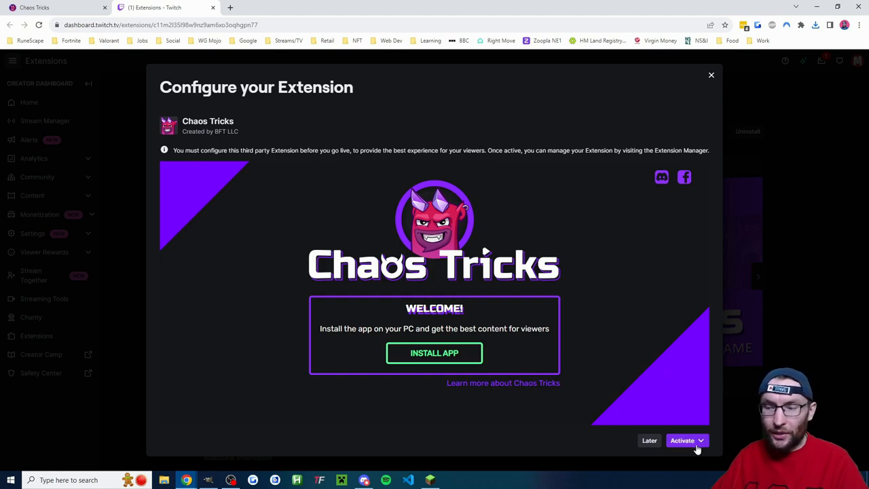
pyautogui.click(701, 440)
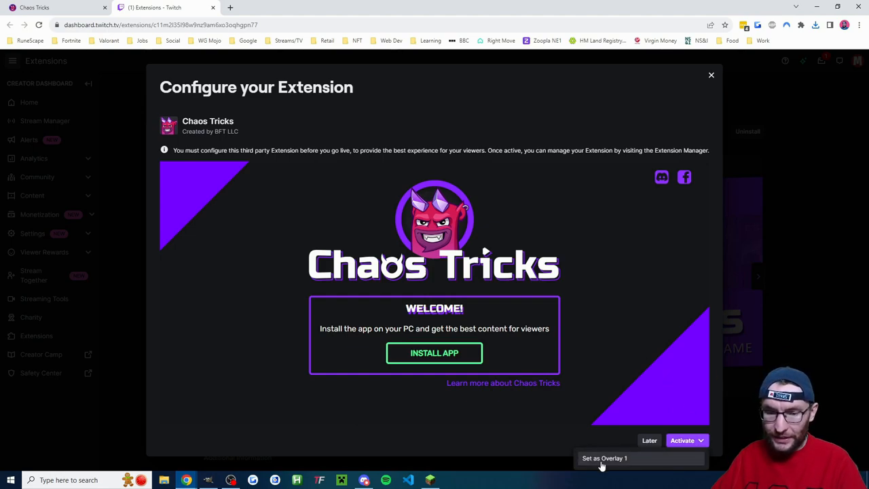
pyautogui.click(603, 458)
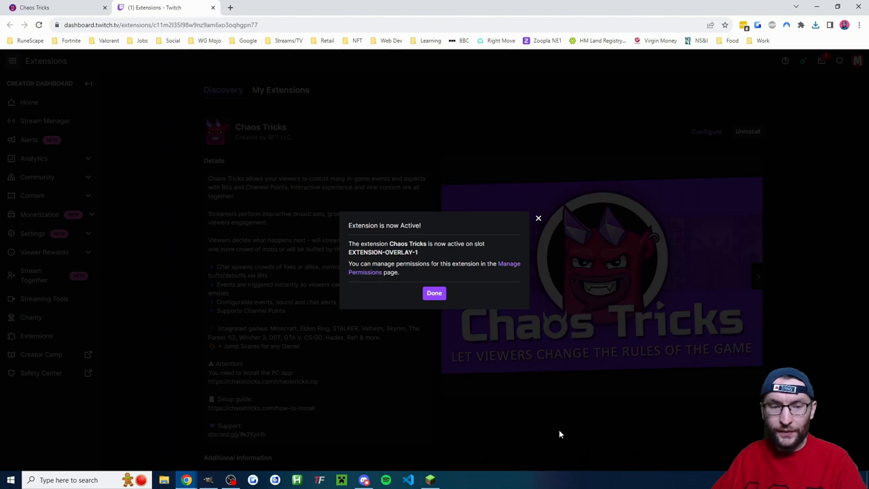
pyautogui.click(434, 294)
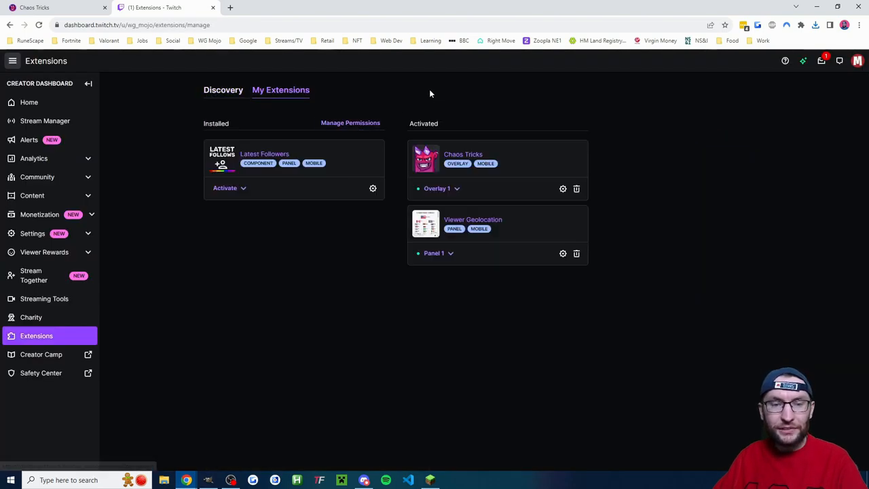
pyautogui.moveTo(440, 188)
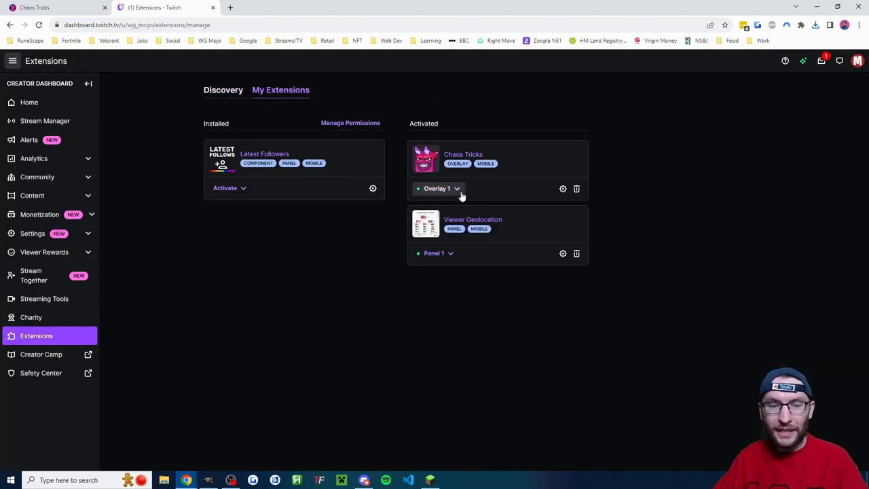
pyautogui.click(456, 188)
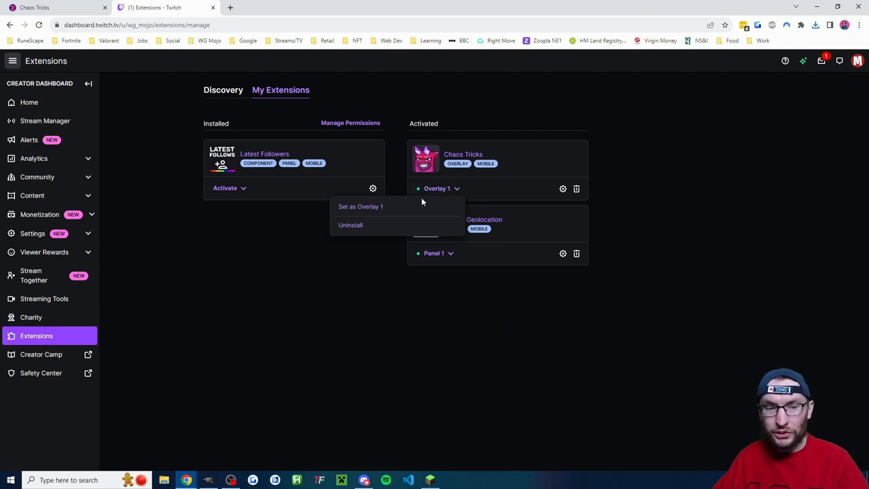
pyautogui.moveTo(407, 226)
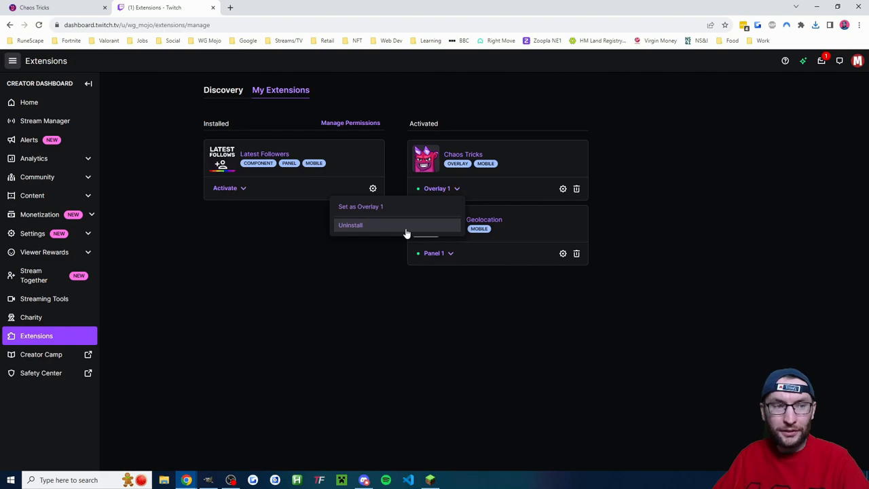
pyautogui.click(54, 8)
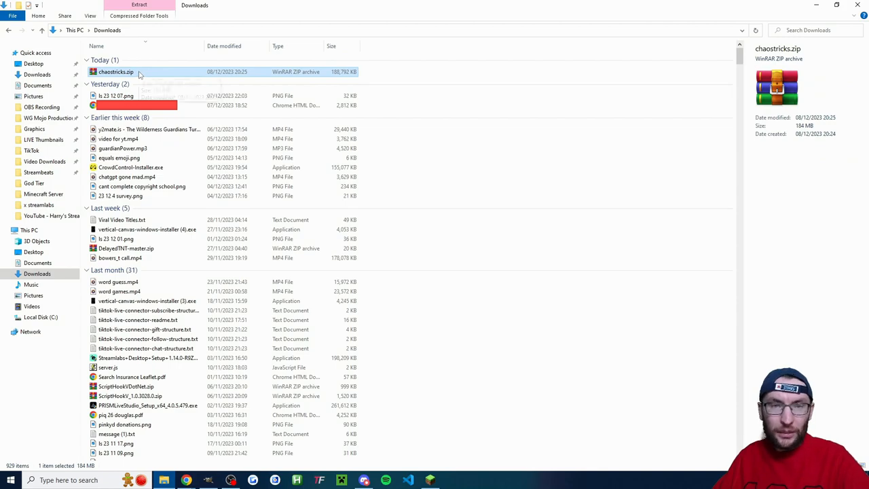
# Step: Extract chaostricks.zip into a chaostricks folder on the Desktop
pyautogui.rightClick(115, 70)
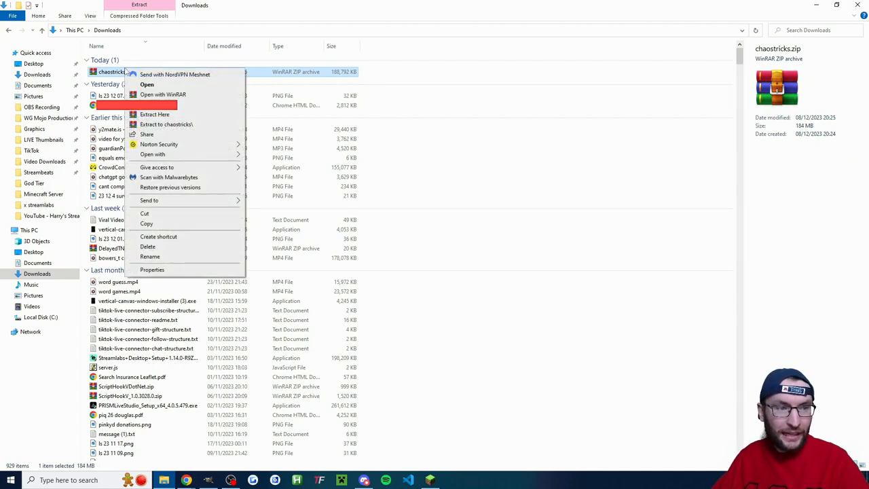
pyautogui.moveTo(188, 111)
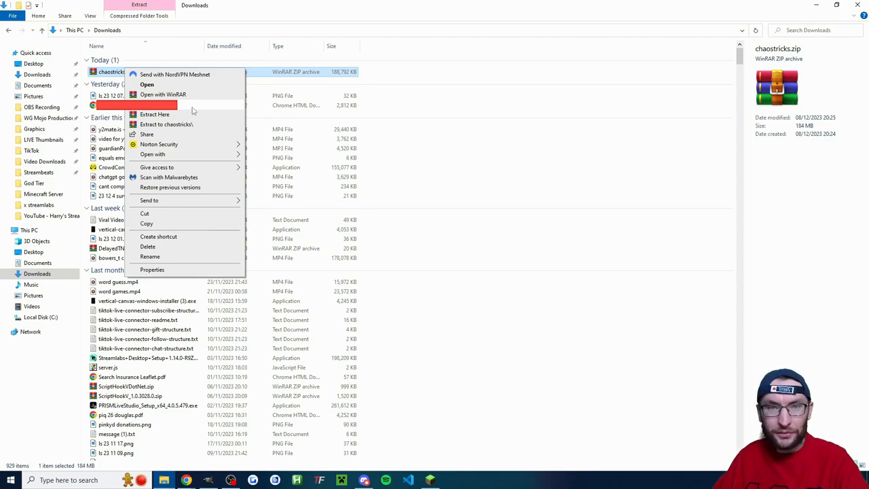
pyautogui.click(165, 125)
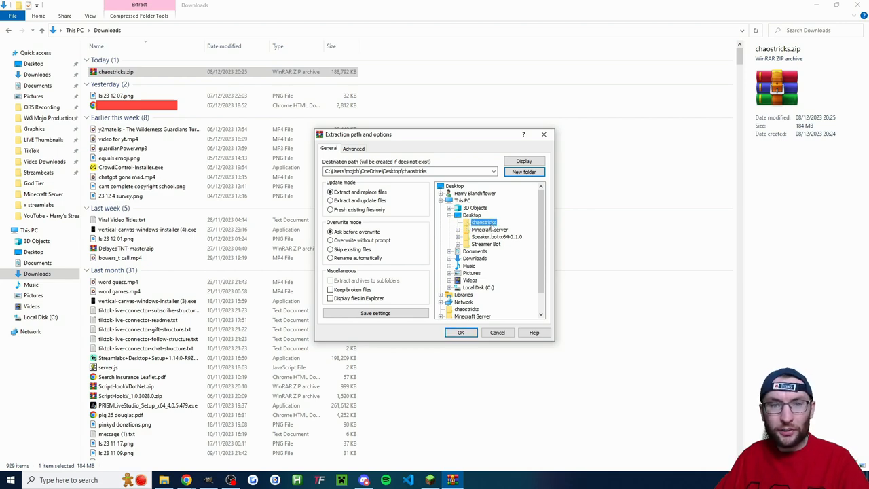
pyautogui.click(461, 331)
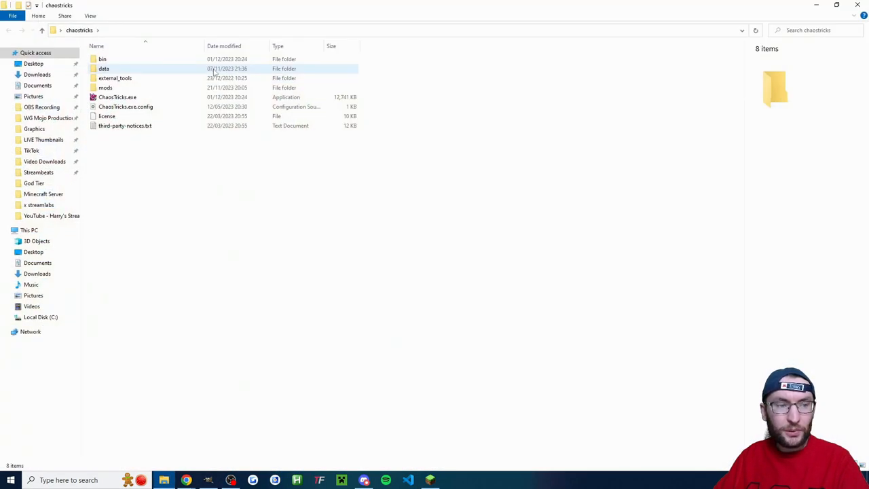
# Step: Launch ChaosTricks.exe and dismiss the resulting access error
pyautogui.click(117, 97)
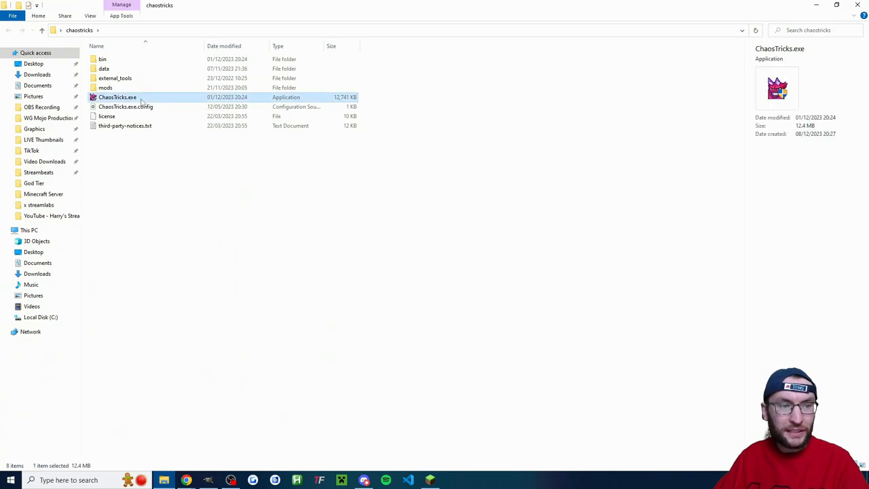
pyautogui.doubleClick(117, 98)
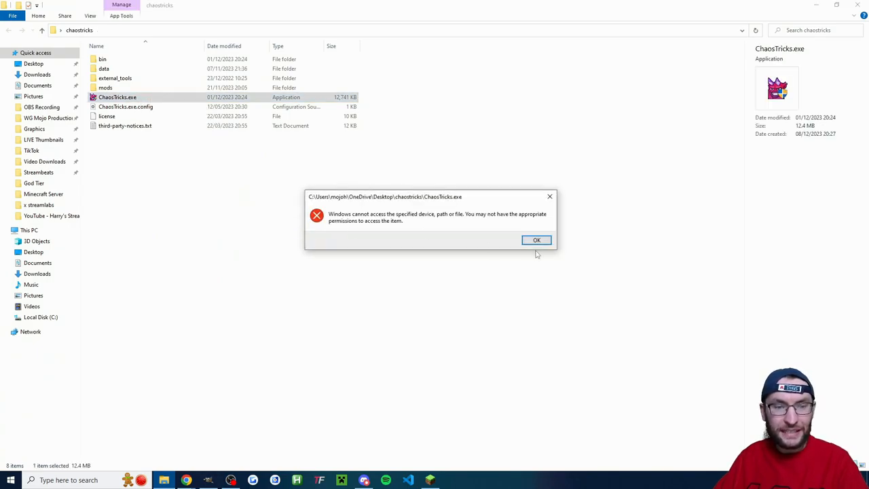
pyautogui.click(537, 239)
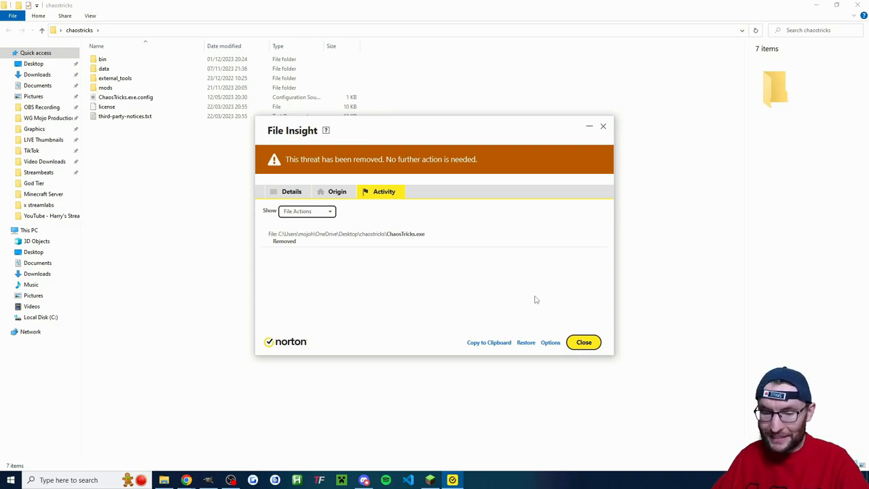
pyautogui.moveTo(528, 340)
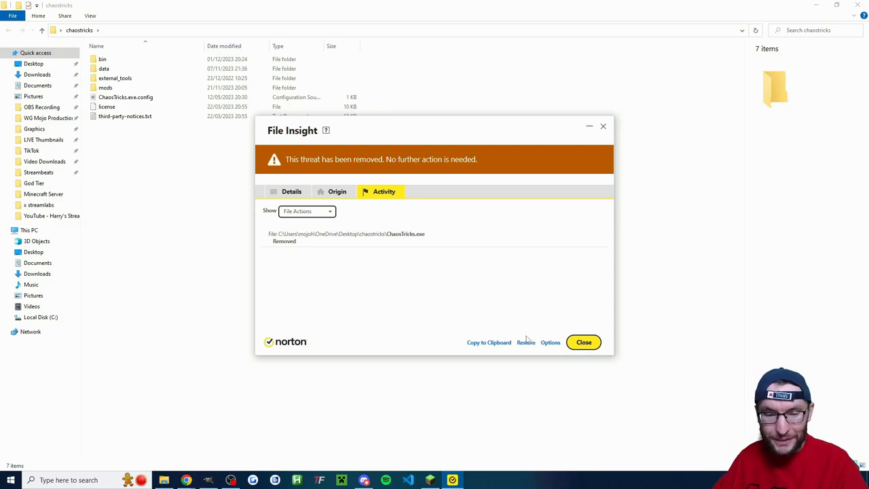
pyautogui.moveTo(527, 347)
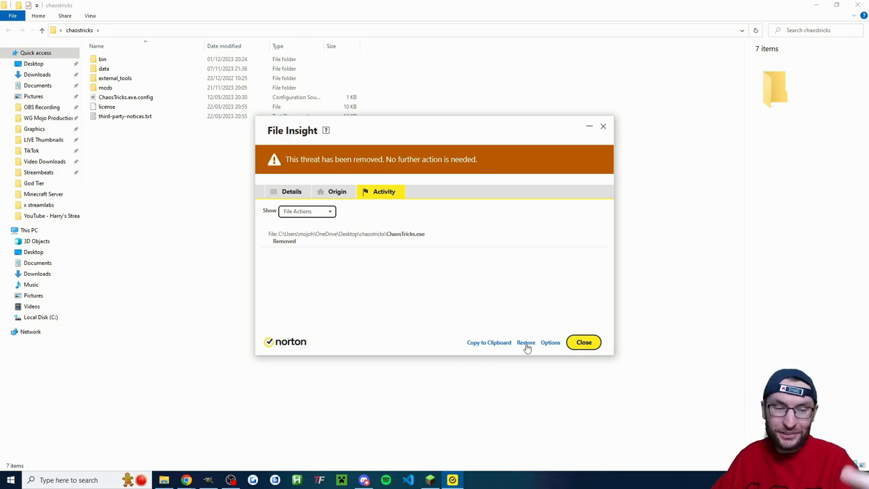
# Step: Restore ChaosTricks.exe from Norton File Insight and launch it
pyautogui.click(526, 342)
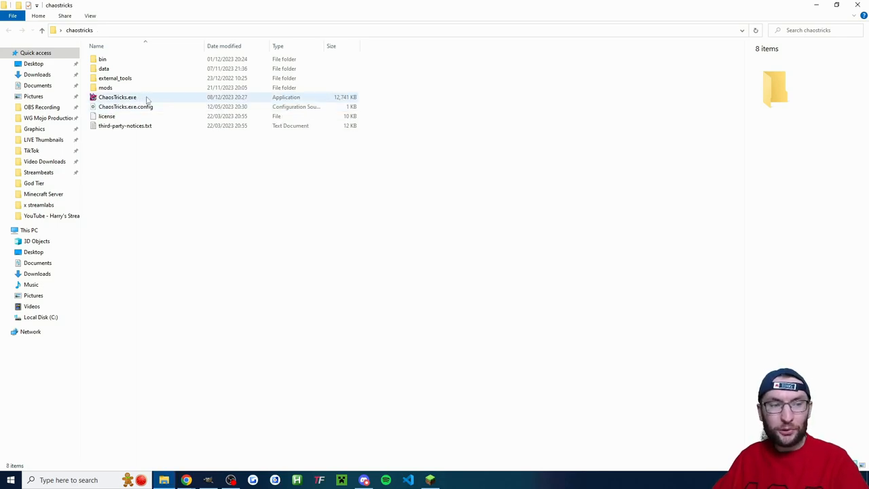
pyautogui.doubleClick(117, 96)
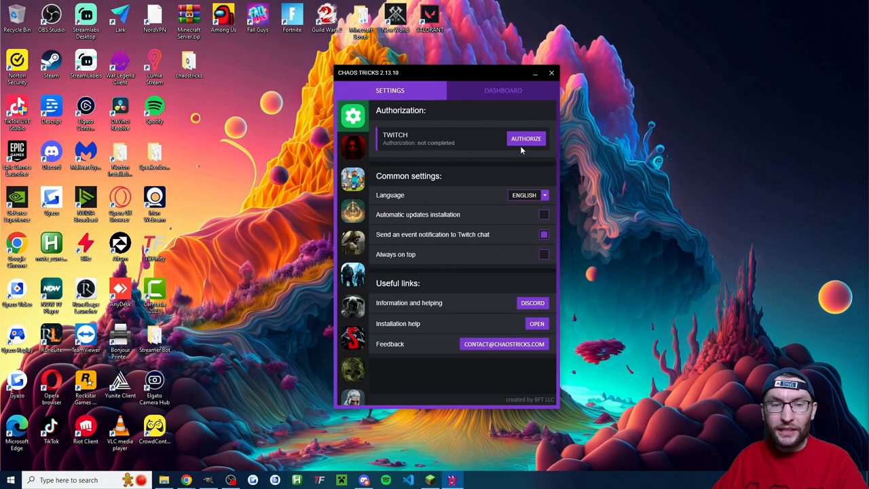
# Step: Authorize Chaos Tricks on Twitch so Settings shows authorization completed
pyautogui.click(527, 139)
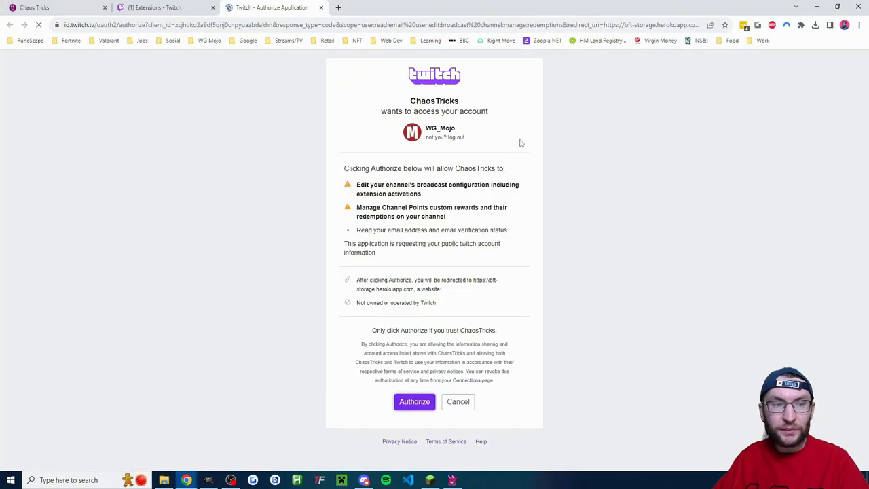
pyautogui.click(415, 402)
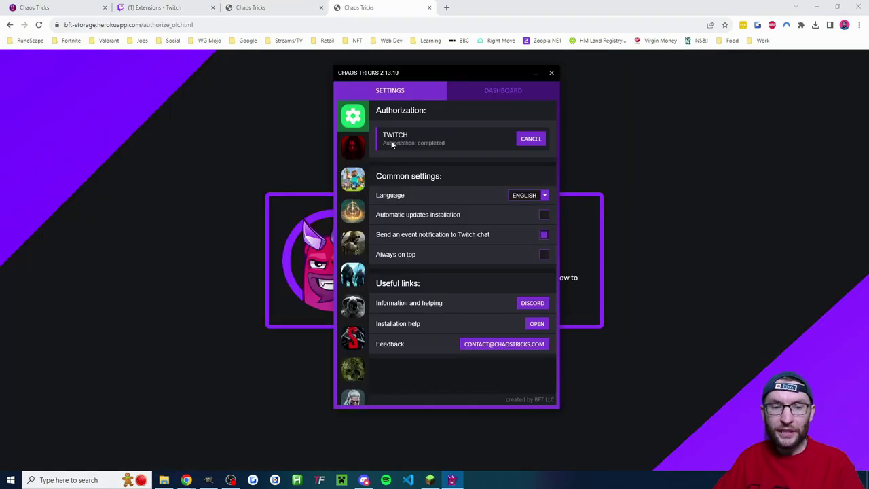
pyautogui.moveTo(446, 146)
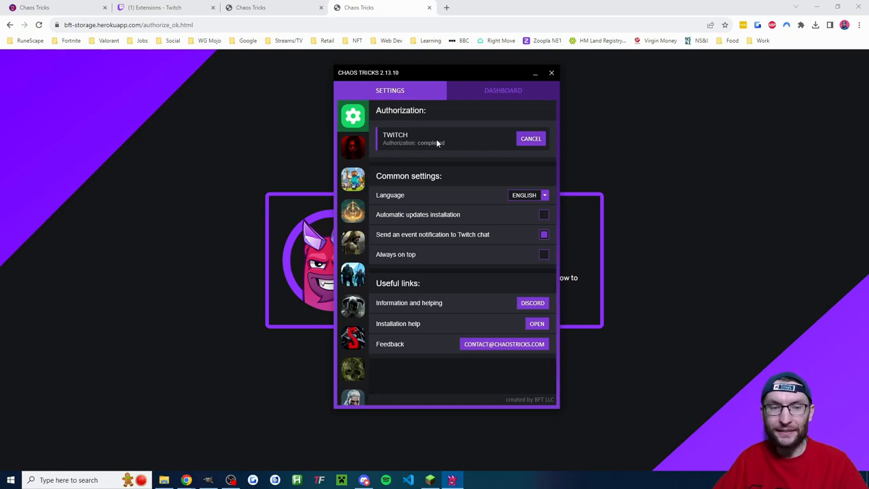
pyautogui.moveTo(432, 151)
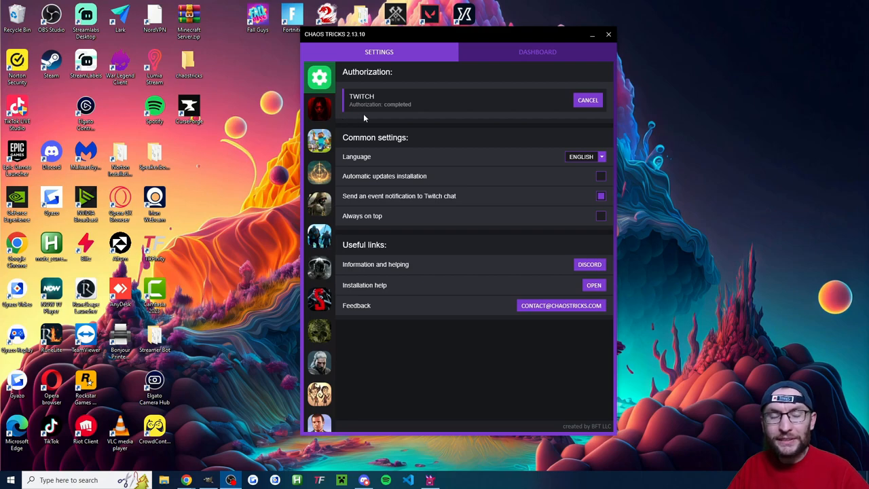
pyautogui.moveTo(394, 129)
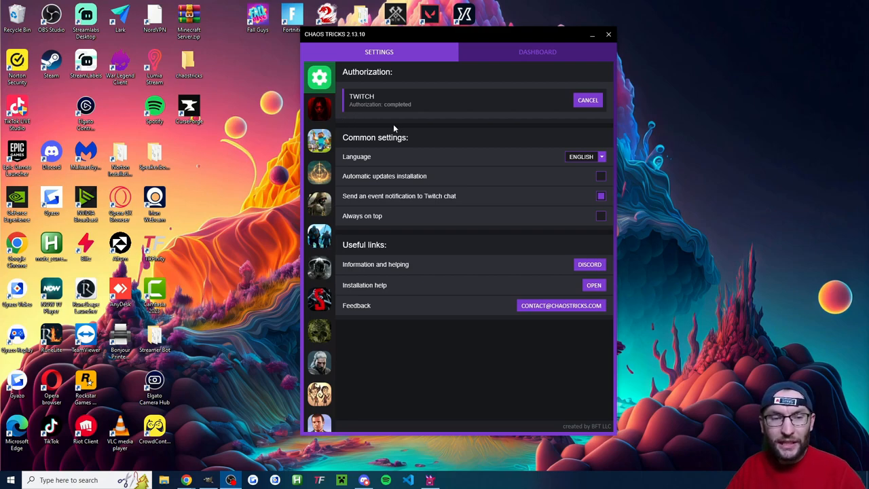
pyautogui.moveTo(319, 109)
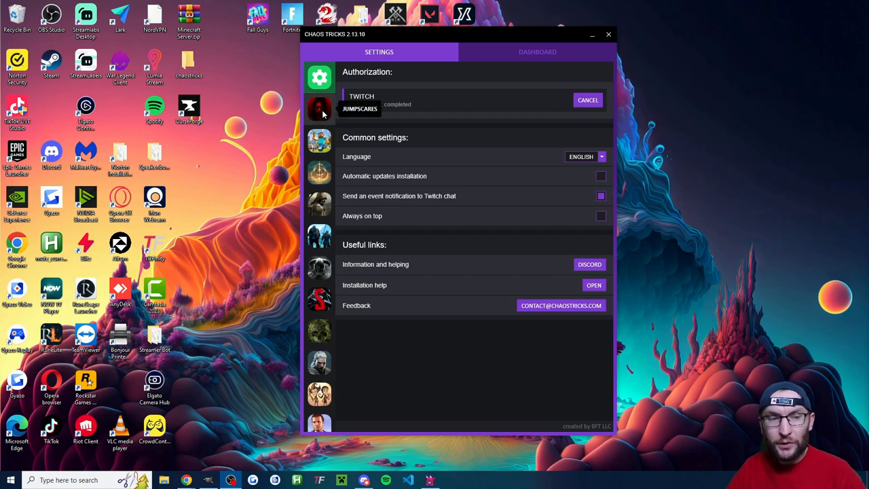
# Step: Start the Jumpscares integration so its status reads Stop Integration
pyautogui.click(320, 108)
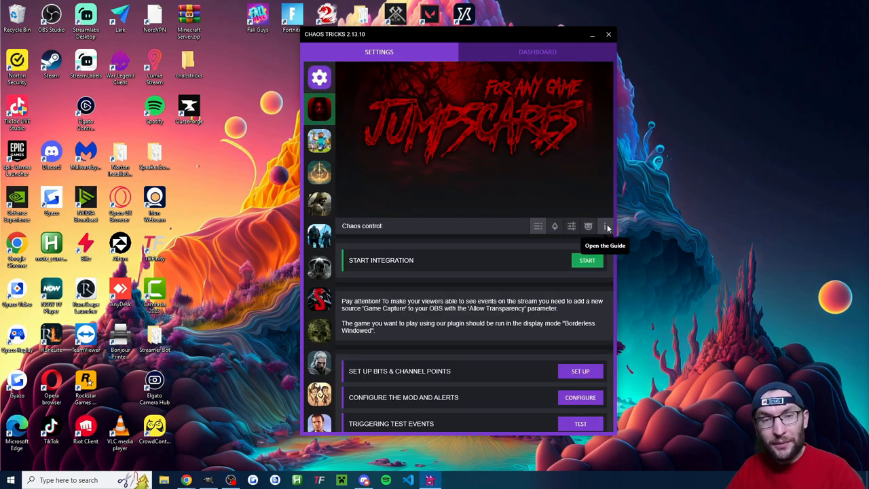
pyautogui.moveTo(486, 264)
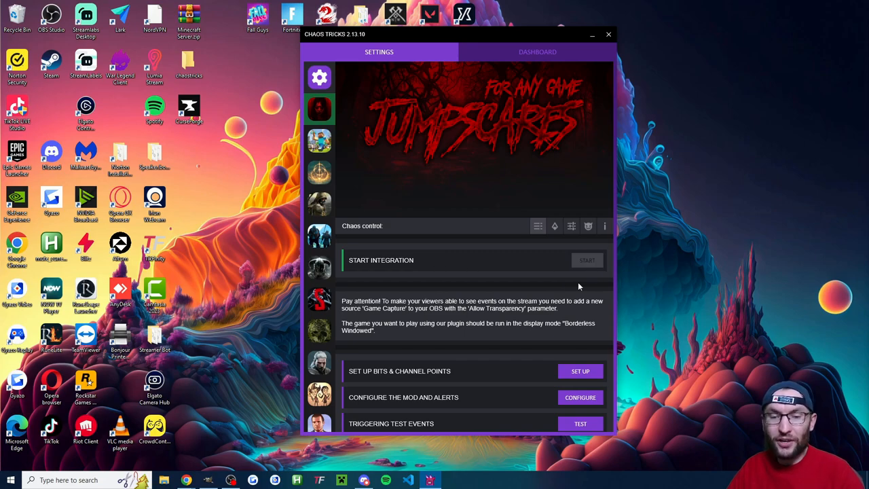
pyautogui.click(587, 261)
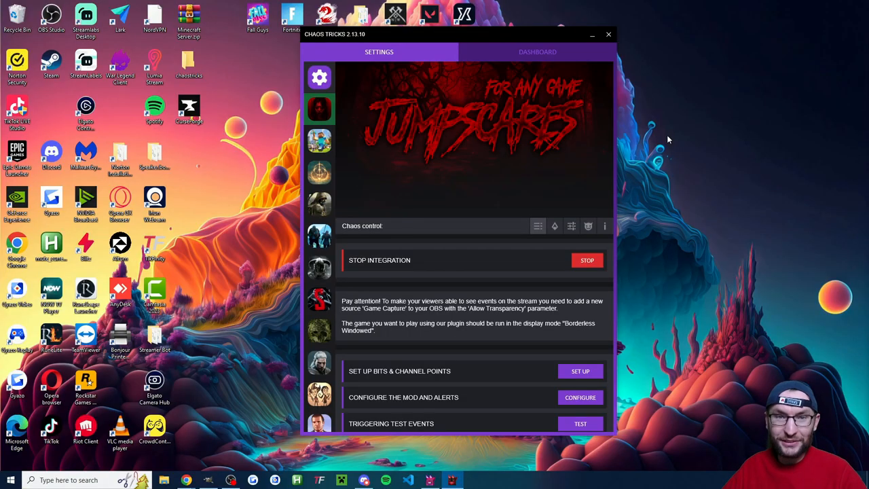
pyautogui.moveTo(554, 238)
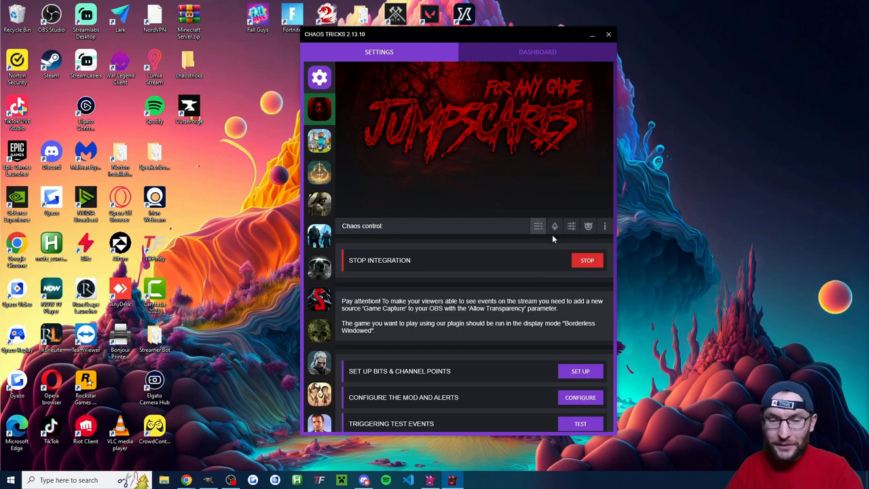
pyautogui.moveTo(554, 225)
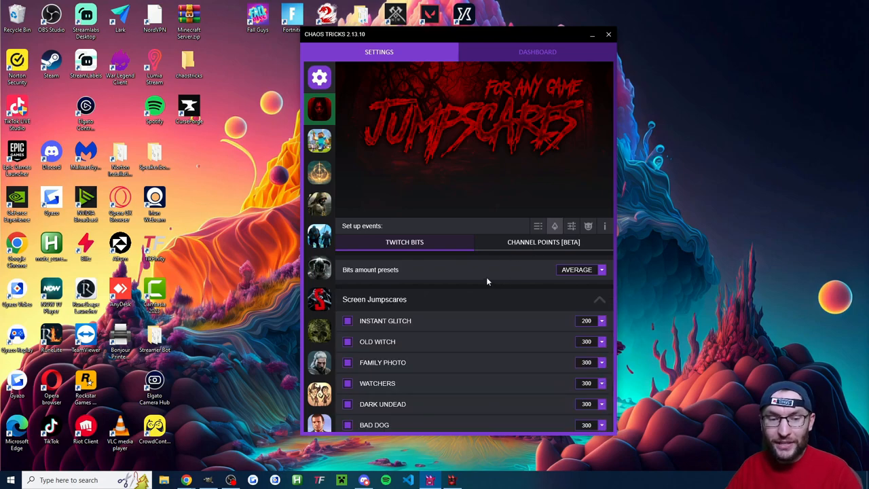
# Step: Choose a Bits amount preset for Jumpscares events, then bring up the mod parameters
pyautogui.scroll(-3)
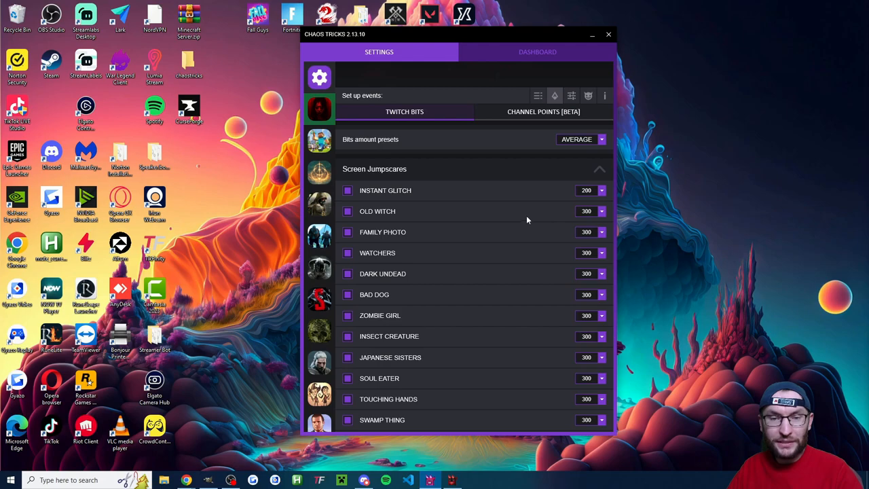
pyautogui.click(320, 109)
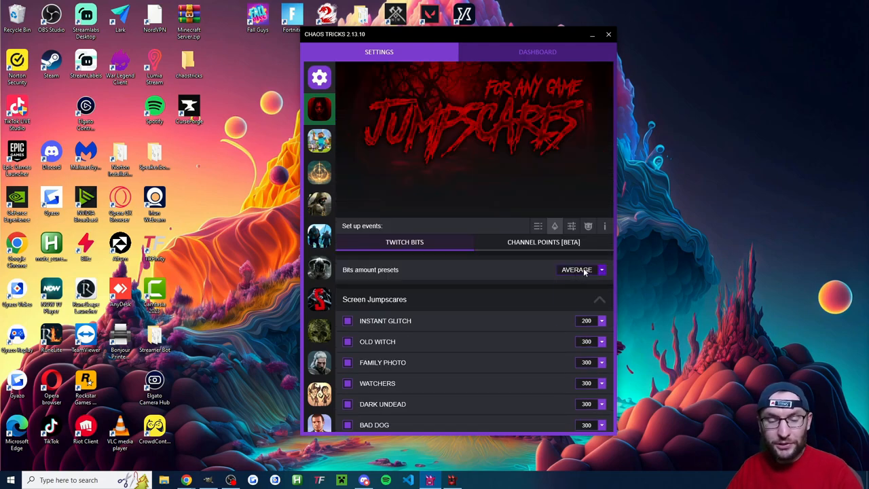
pyautogui.click(600, 269)
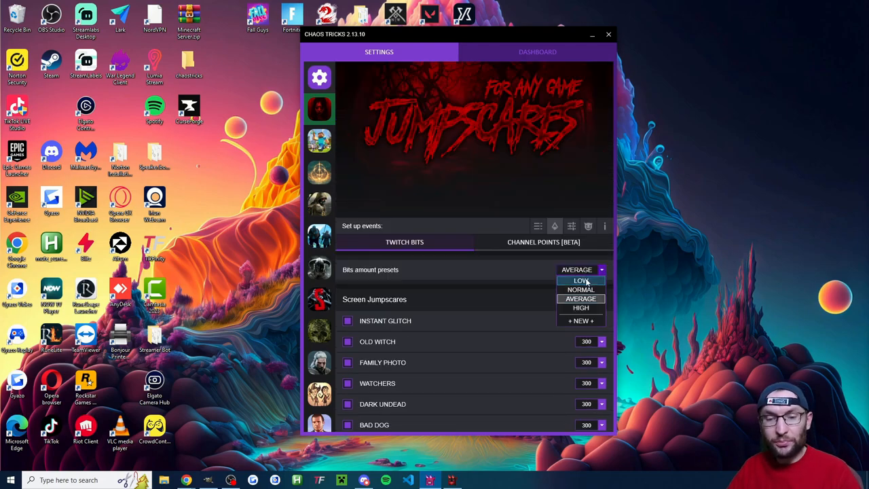
pyautogui.moveTo(581, 307)
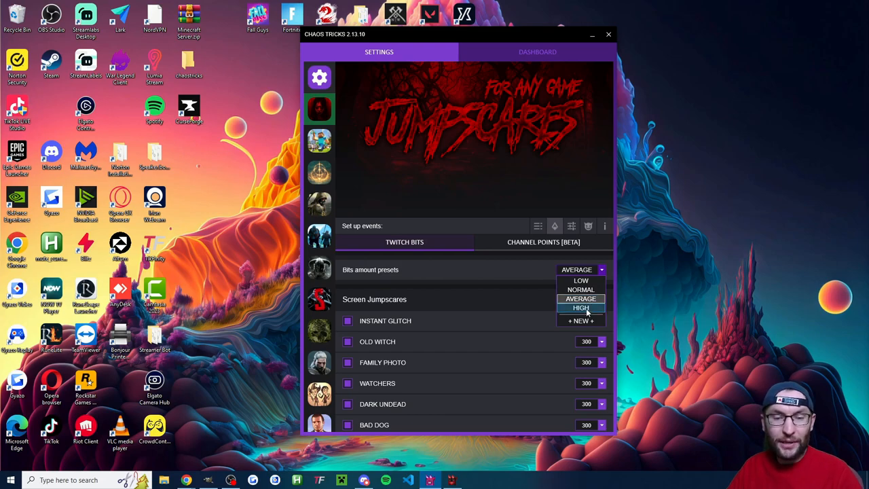
pyautogui.click(582, 299)
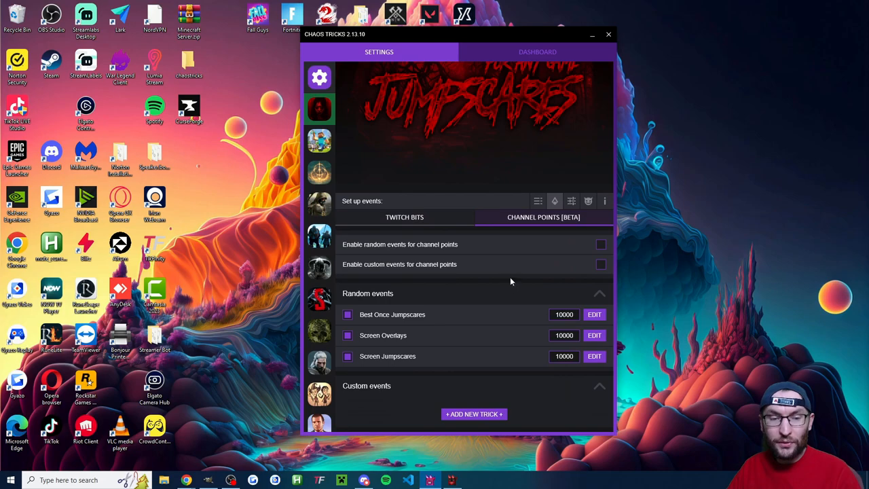
pyautogui.click(572, 201)
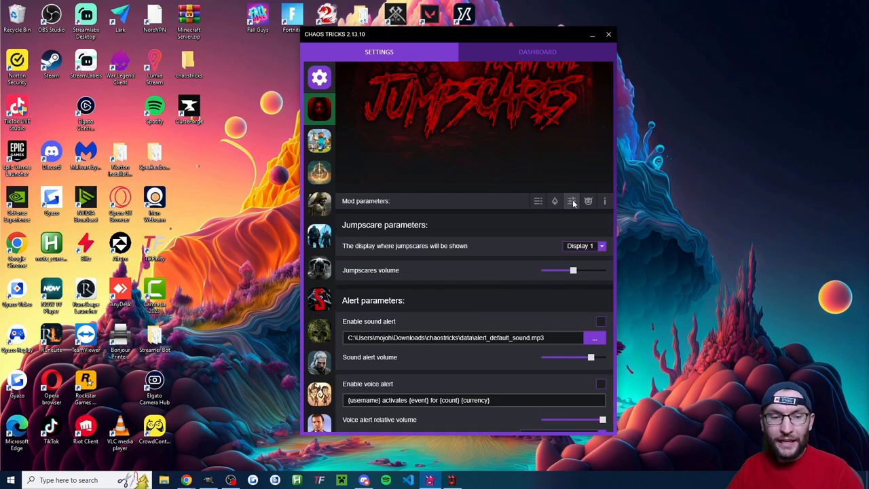
# Step: Keep jumpscares on Display 1, revealing the Microsoft Hazel Desktop TTS voice setting
pyautogui.click(582, 245)
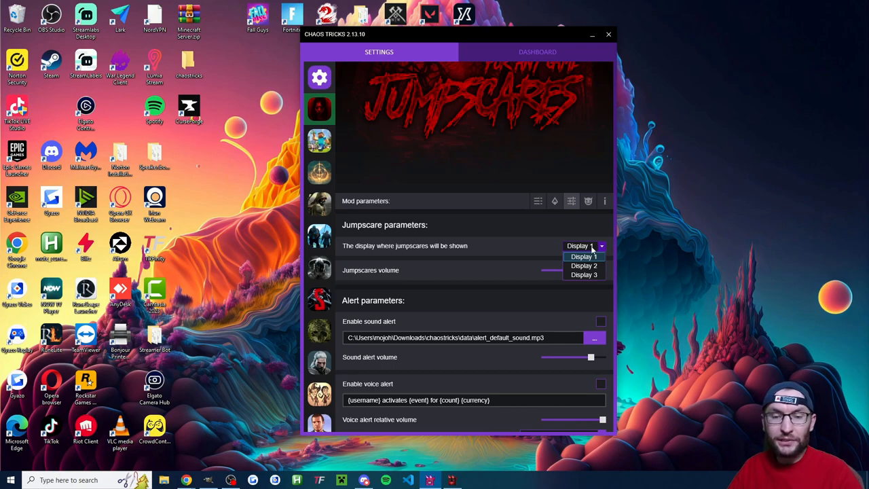
pyautogui.moveTo(558, 224)
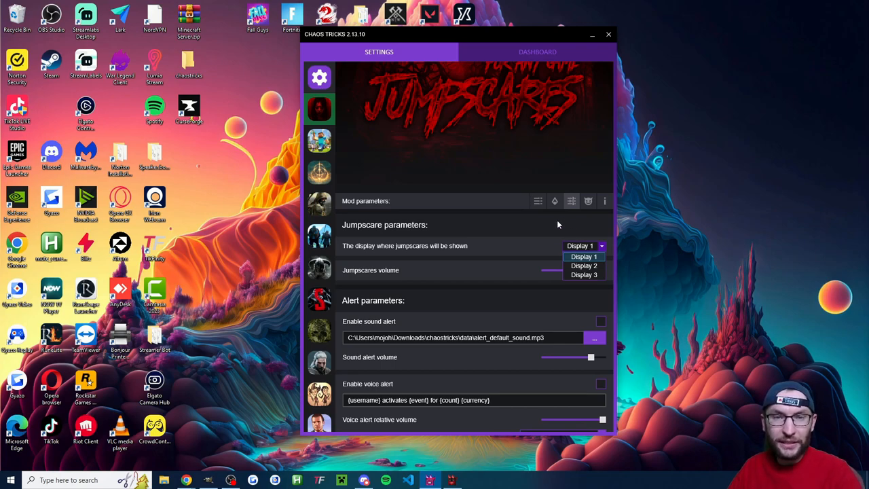
pyautogui.click(584, 255)
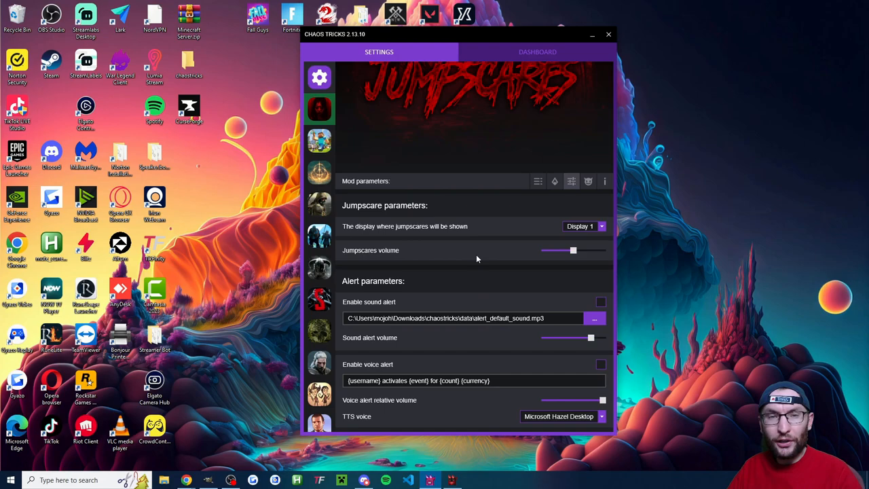
pyautogui.moveTo(544, 263)
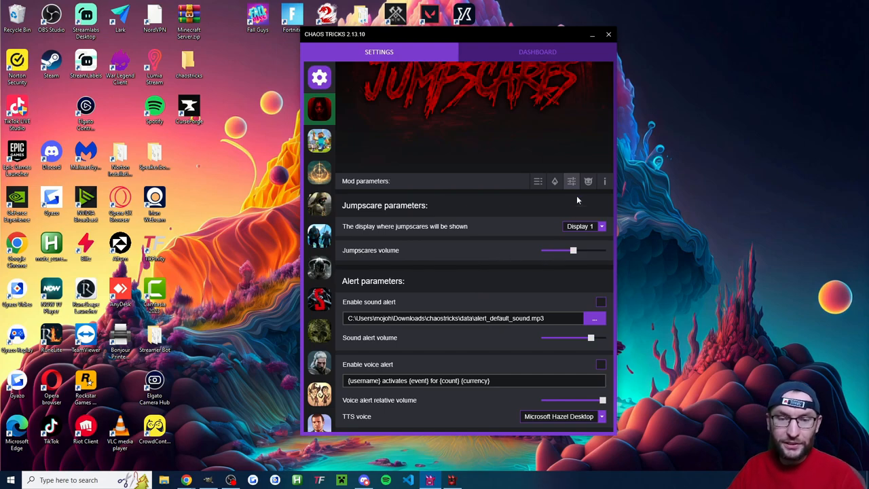
pyautogui.moveTo(588, 181)
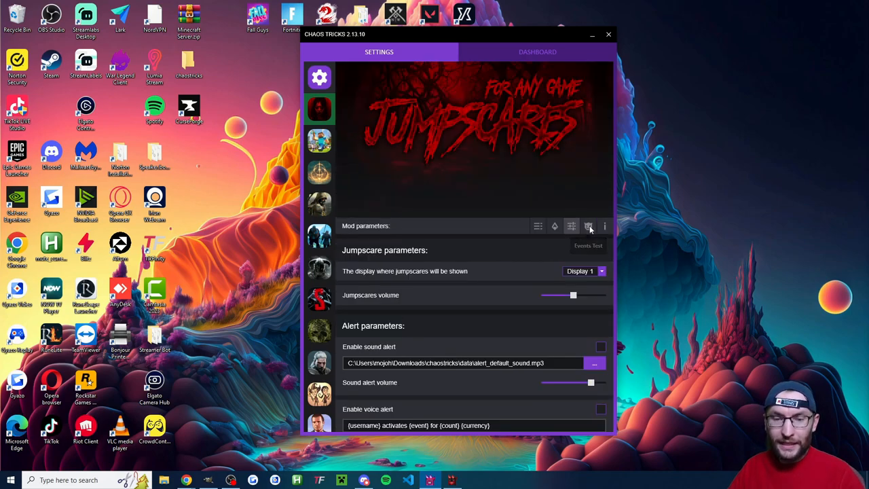
# Step: Fire test jumpscares like Watchers and Dark Undead and view them on the Dashboard
pyautogui.click(588, 225)
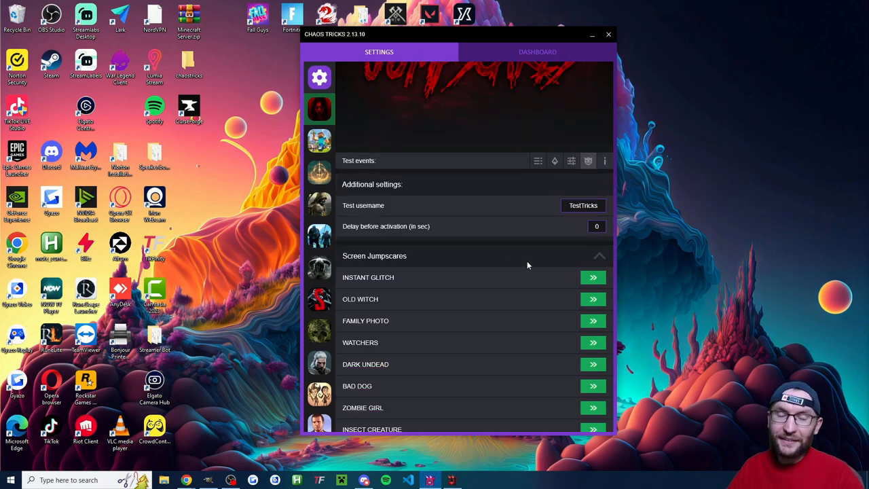
pyautogui.scroll(-3)
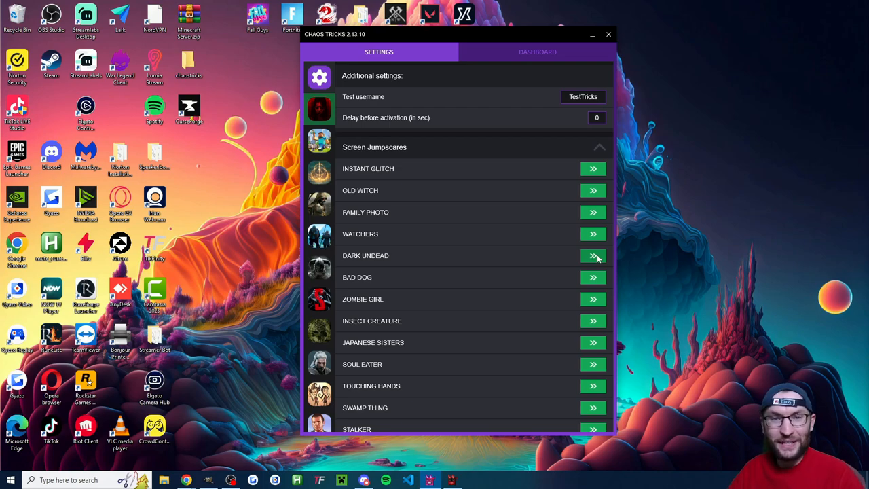
pyautogui.click(538, 52)
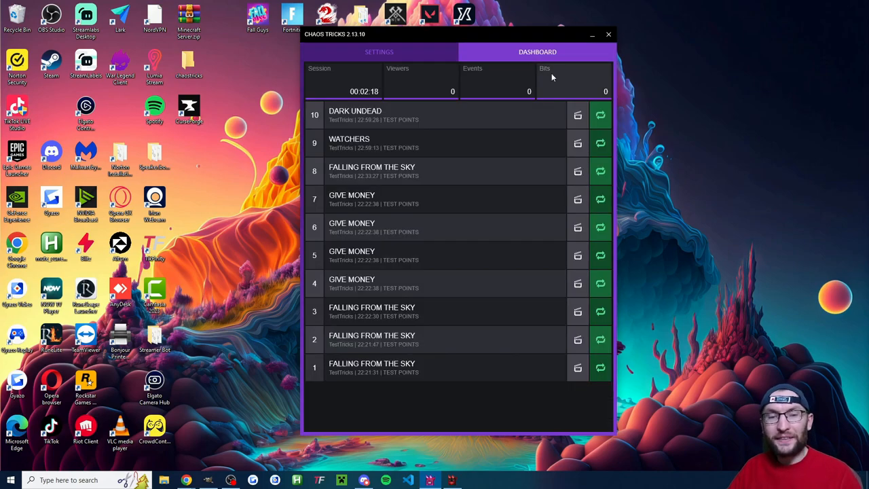